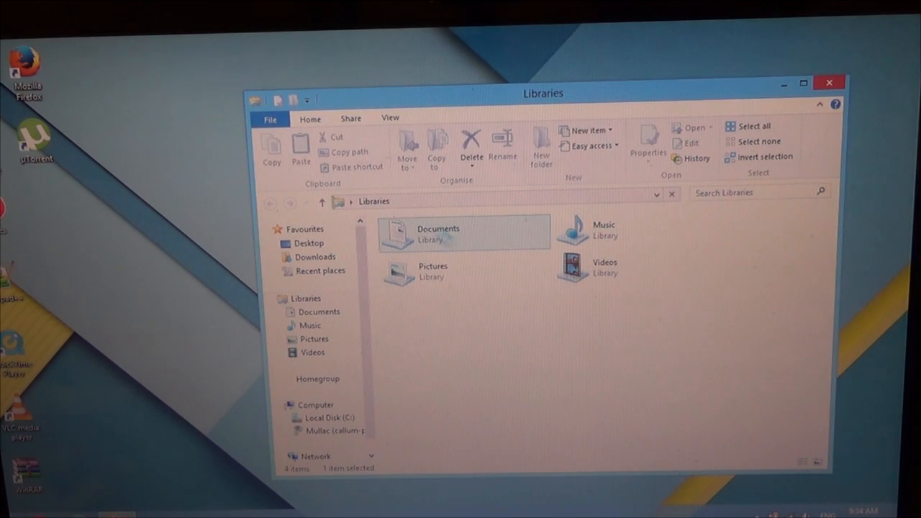
- Browse from Documents to Local Disk (C:) and into the Android folder
{"action": "double_click", "coordinate": [438, 232]}
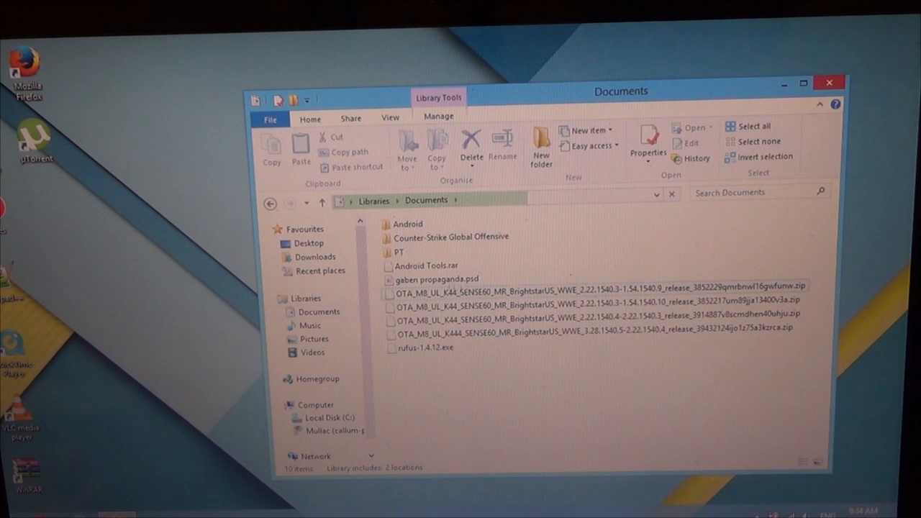
{"action": "left_click", "coordinate": [330, 418]}
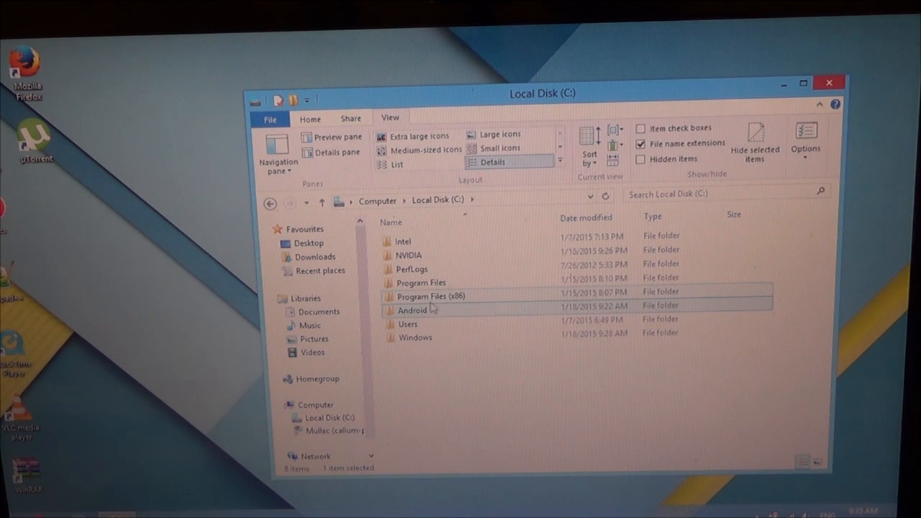
{"action": "double_click", "coordinate": [412, 310]}
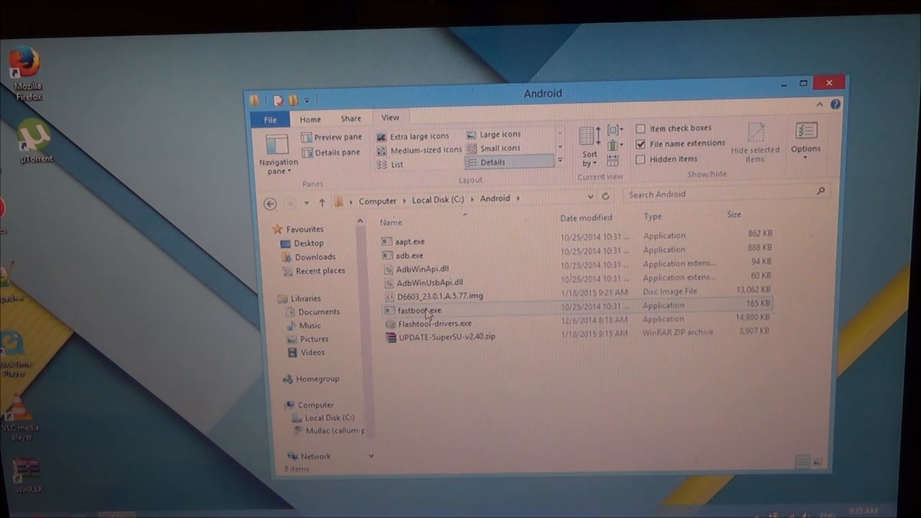
{"action": "mouse_move", "coordinate": [420, 310]}
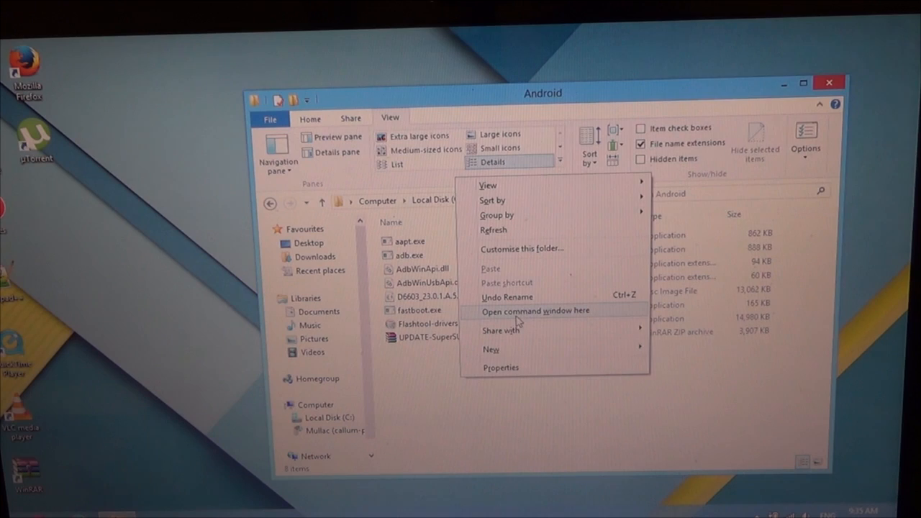
- Open a command window in C:\Android and run 'fastboot devices'
{"action": "left_click", "coordinate": [534, 311]}
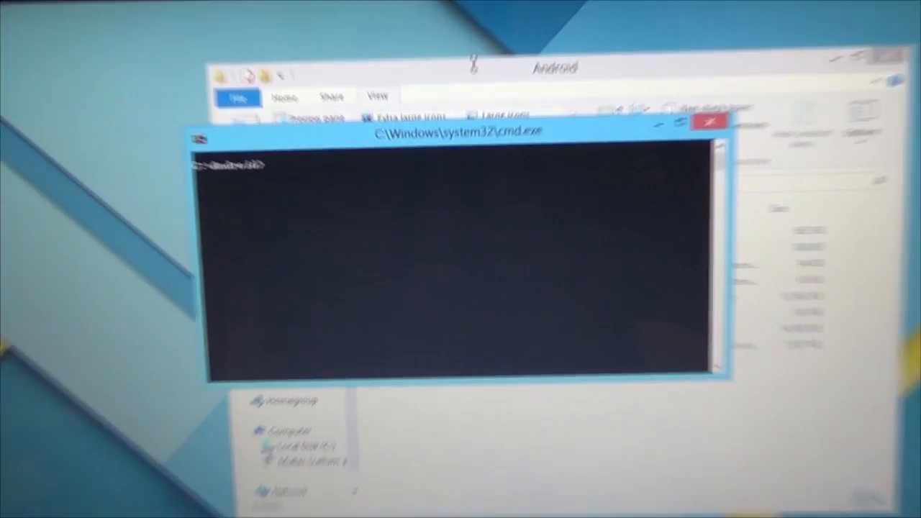
{"action": "type", "text": "fasr"}
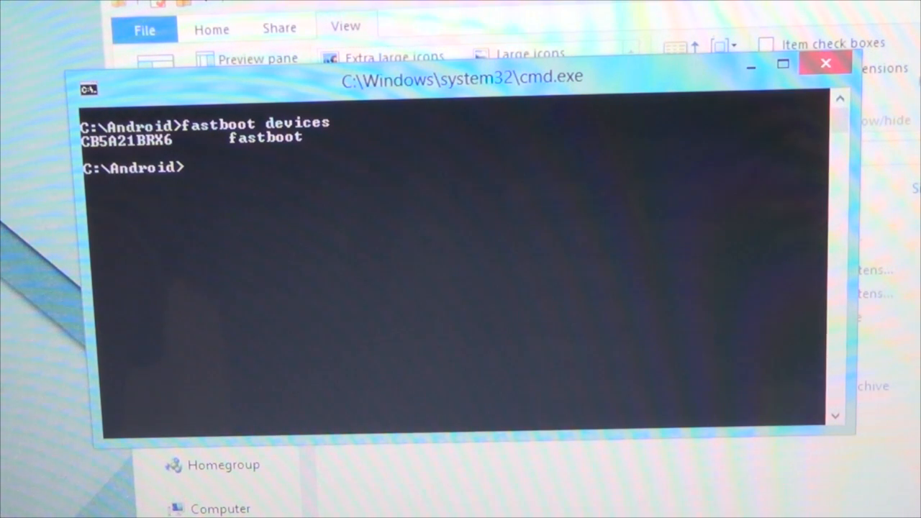
- Enter 'fastboot -i 0x0fce oem unlock' to unlock the Xperia Z3 bootloader
{"action": "type", "text": "fas"}
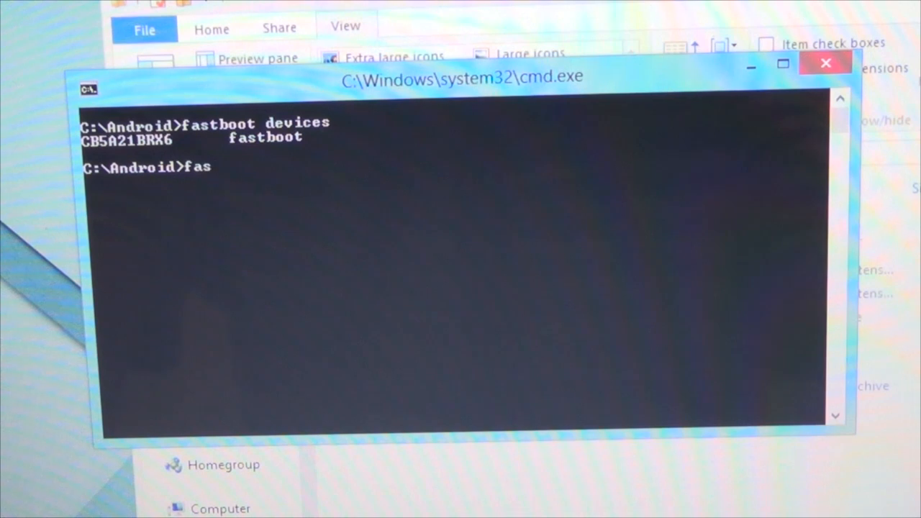
{"action": "type", "text": "tboot -"}
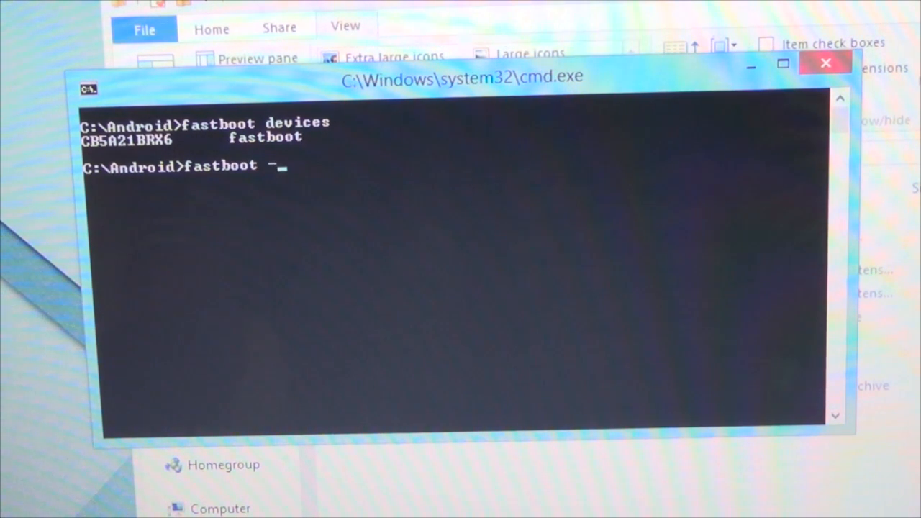
{"action": "type", "text": "i"}
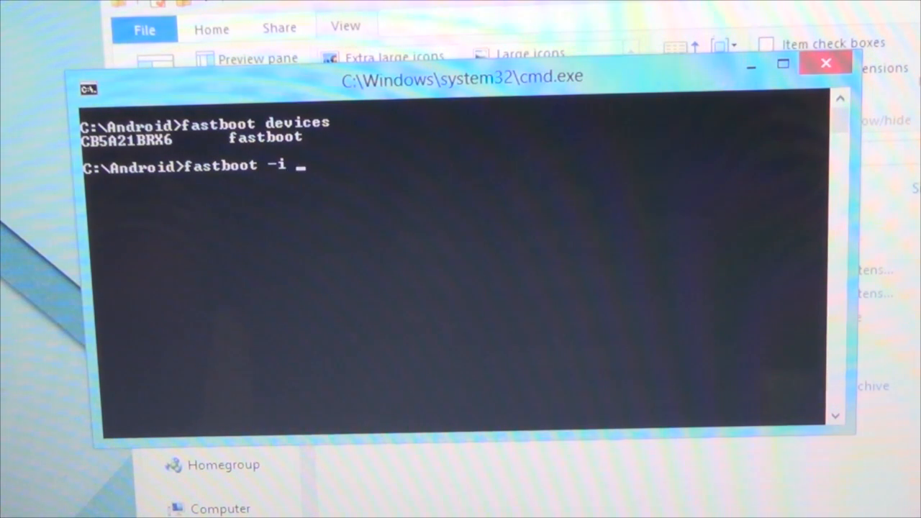
{"action": "type", "text": "0x0f"}
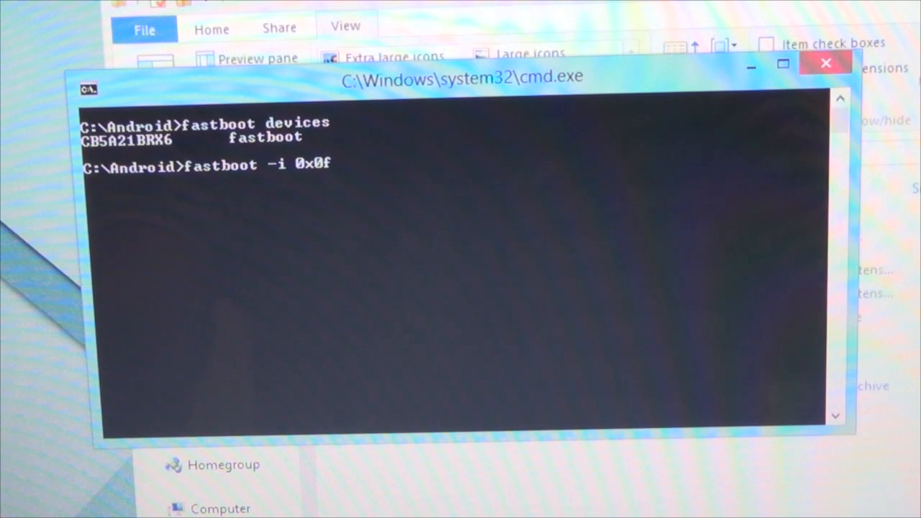
{"action": "type", "text": "ce pe"}
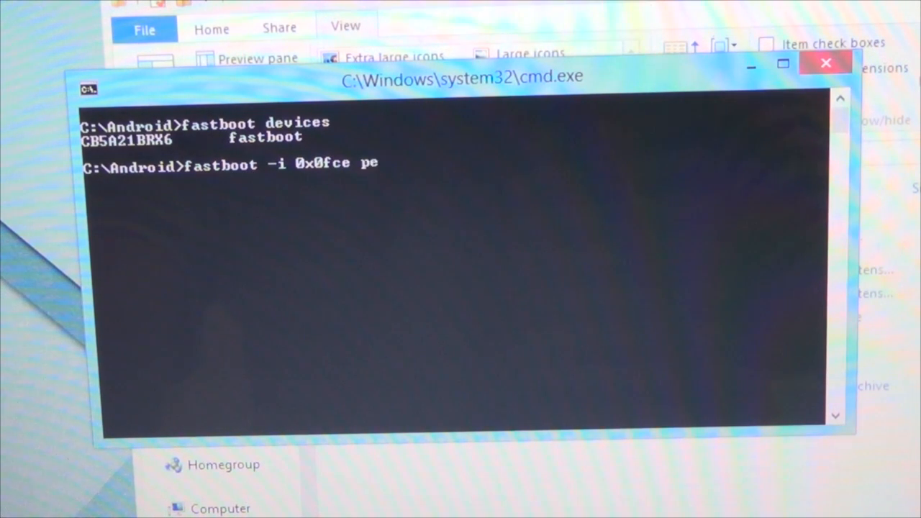
{"action": "type", "text": "oem u"}
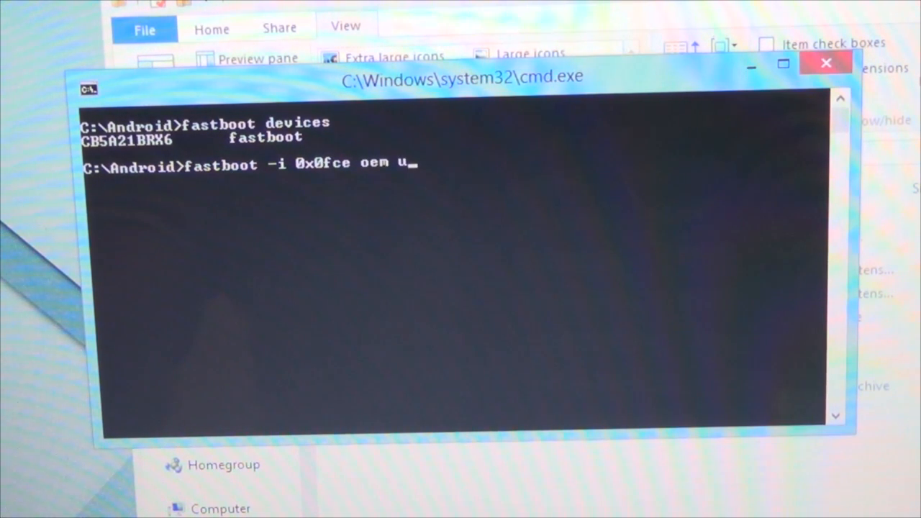
{"action": "type", "text": "nlock"}
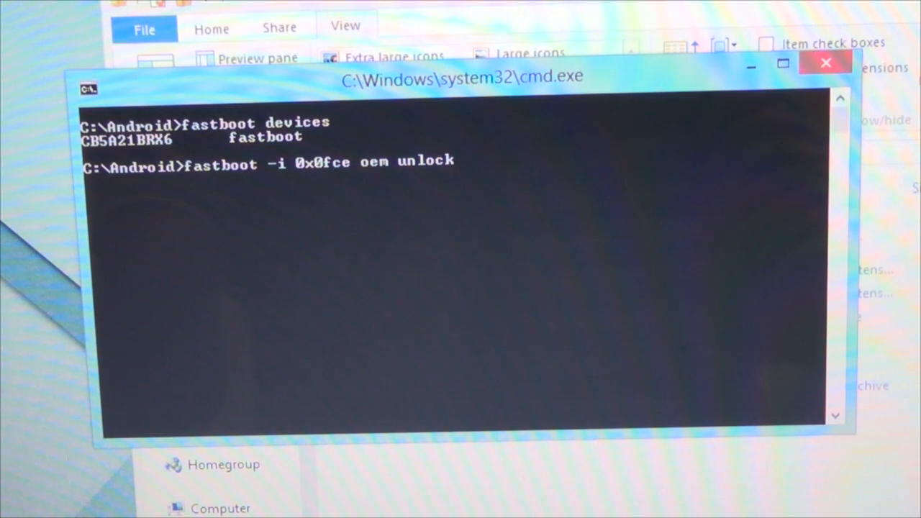
{"action": "type", "text": "0x"}
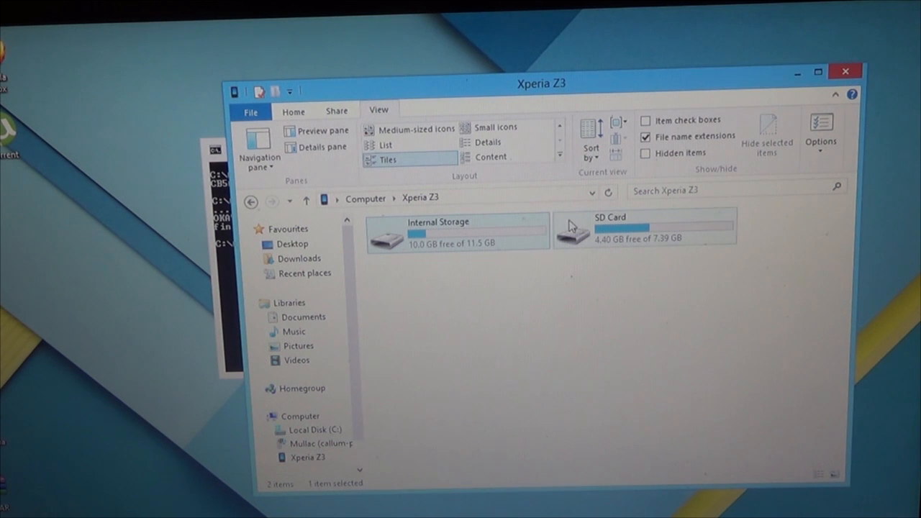
{"action": "double_click", "coordinate": [438, 230]}
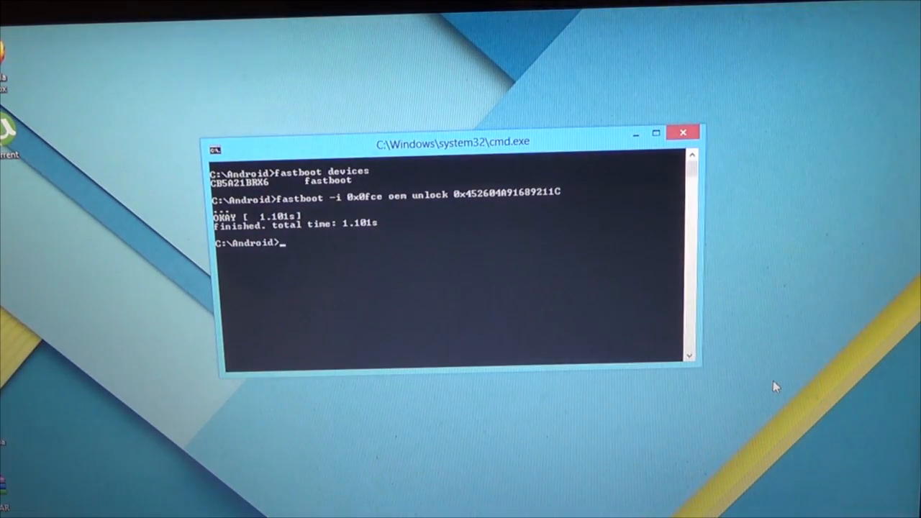
{"action": "mouse_move", "coordinate": [571, 347]}
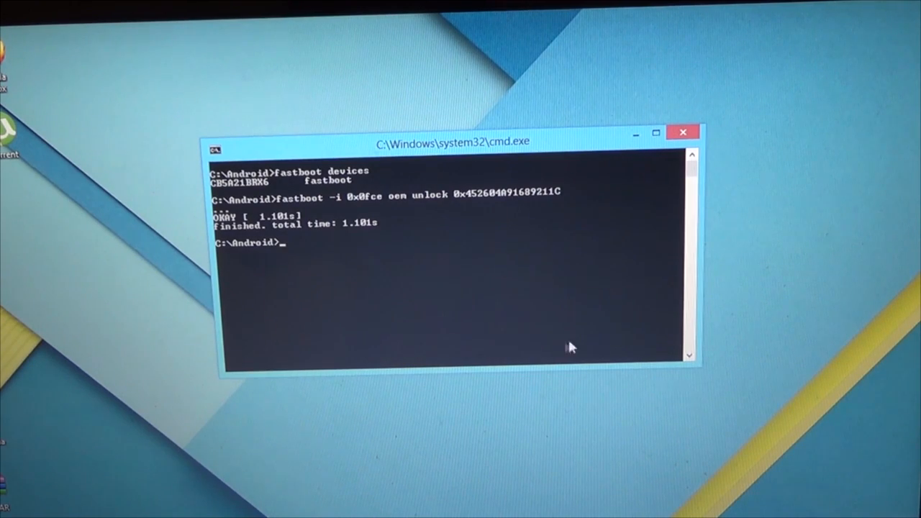
{"action": "mouse_move", "coordinate": [186, 401]}
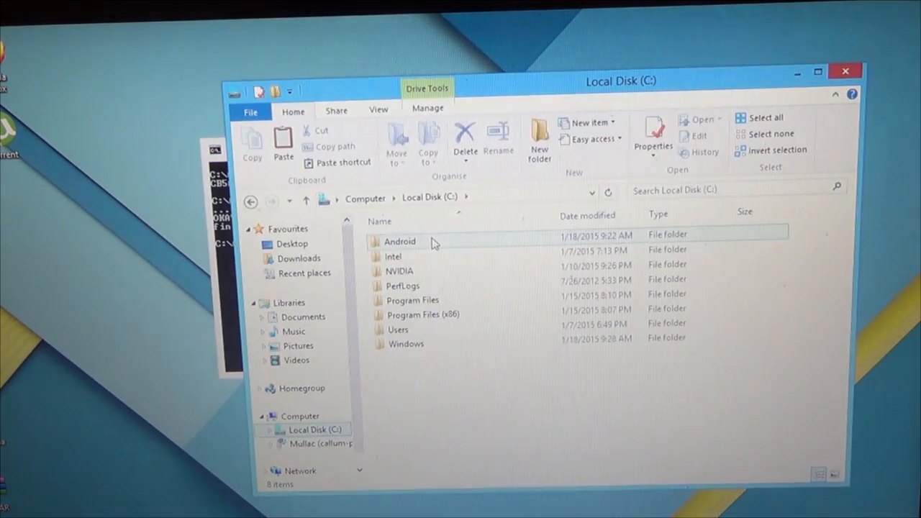
- Open C:\Android in File Explorer and select the D6603 boot image
{"action": "double_click", "coordinate": [399, 241]}
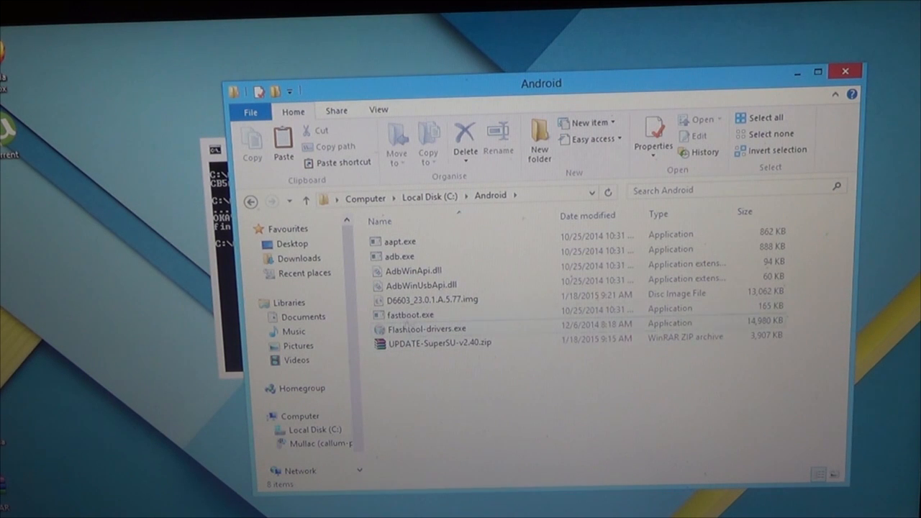
{"action": "left_click", "coordinate": [428, 299]}
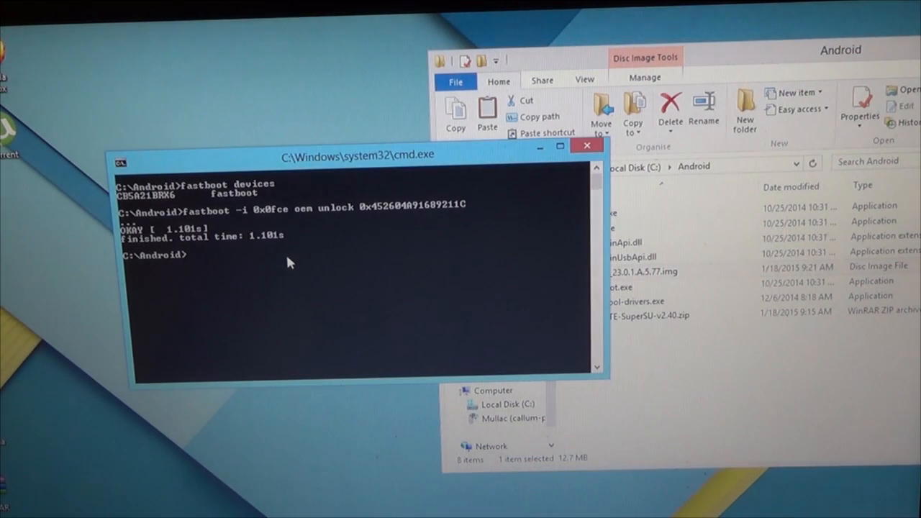
- Type 'fastboot flash boot C:\Android\D6603_23.0.1.A.5.77.img' without running it
{"action": "type", "text": "fa"}
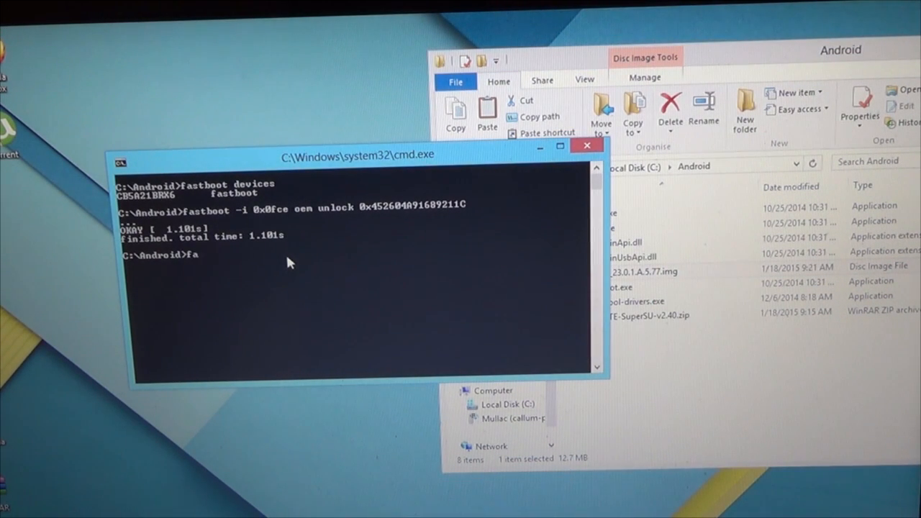
{"action": "type", "text": "stboot flash boot"}
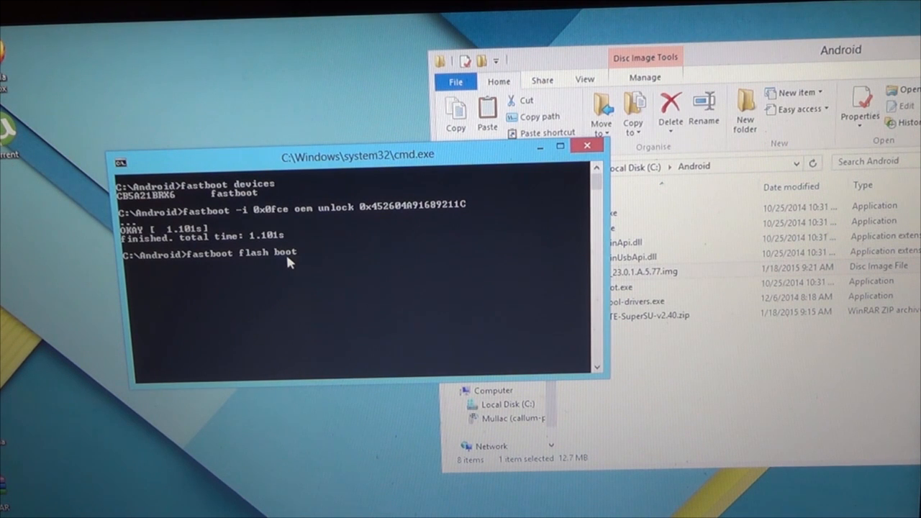
{"action": "left_click", "coordinate": [648, 271]}
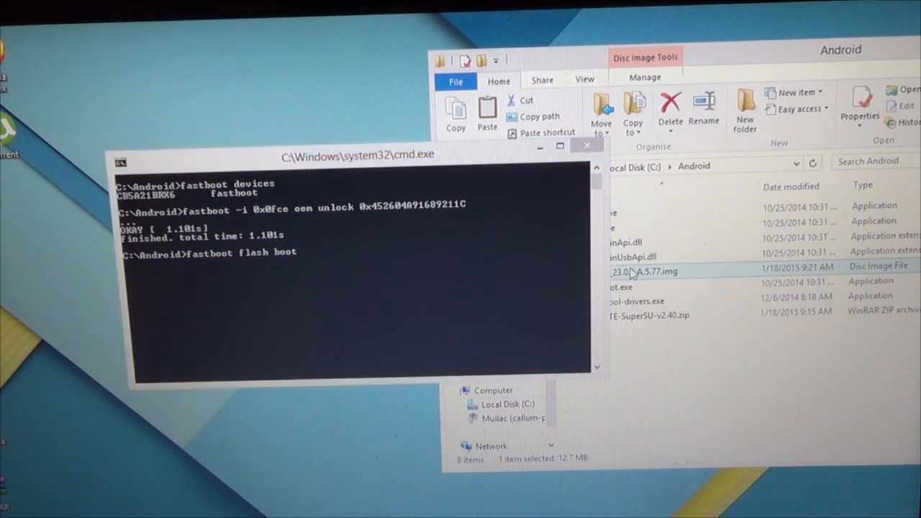
{"action": "type", "text": "C:\\Android\\D6603_23.0.1.A.5.77.img"}
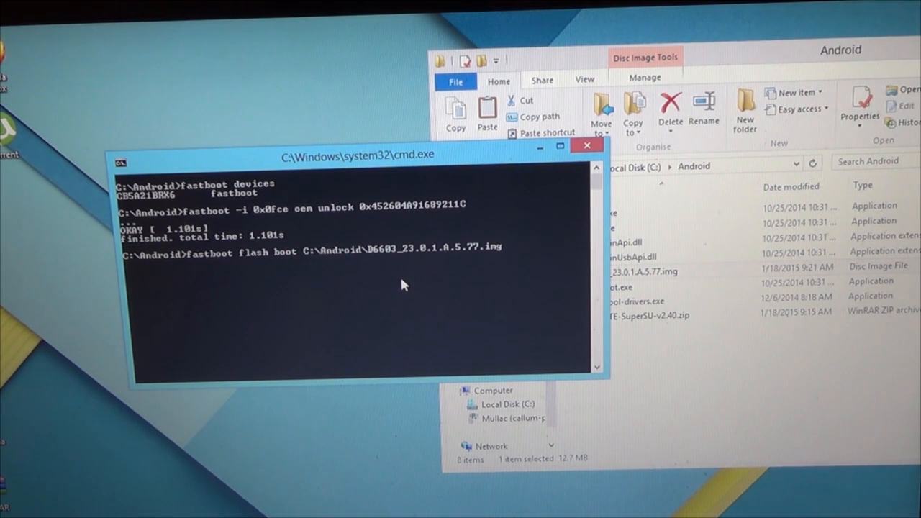